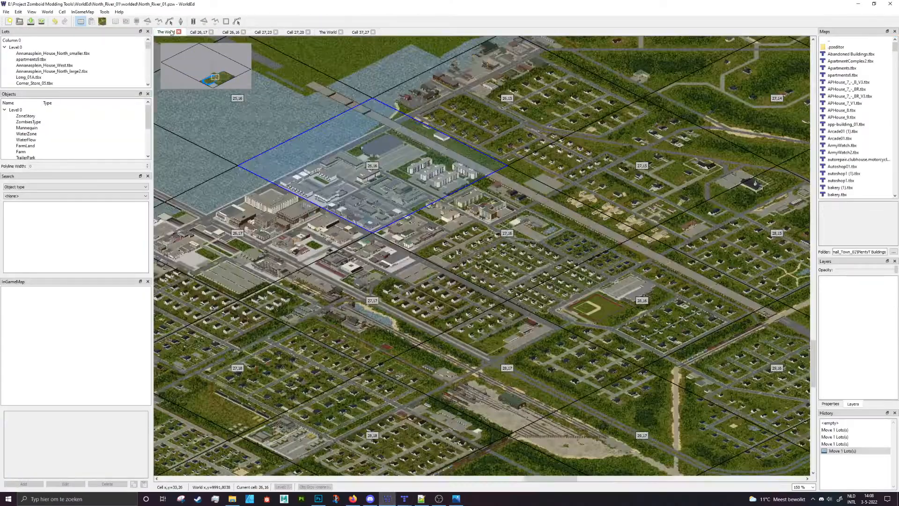
Open MapBaseXML.txt from the WorldEd tools folder with Edit with Notepad++.
{"action": "scroll", "scroll_direction": "down", "scroll_amount": 3}
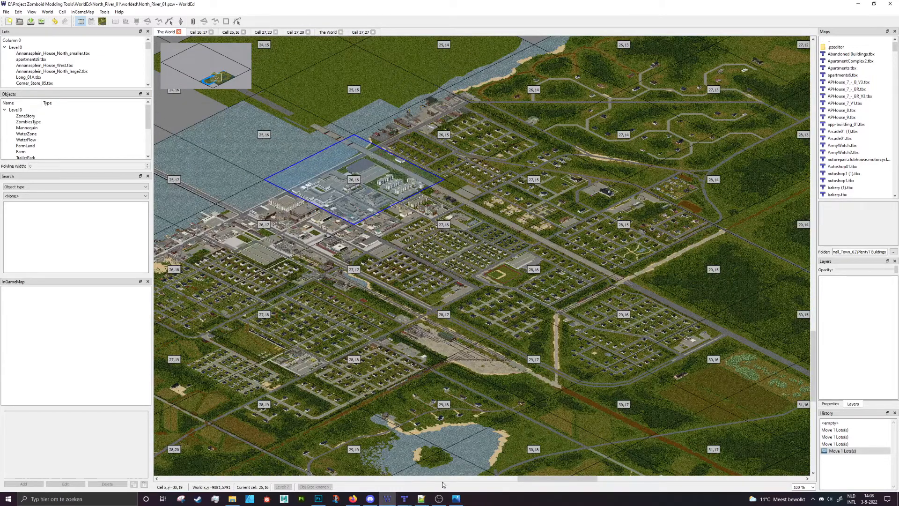
{"action": "mouse_move", "coordinate": [329, 91]}
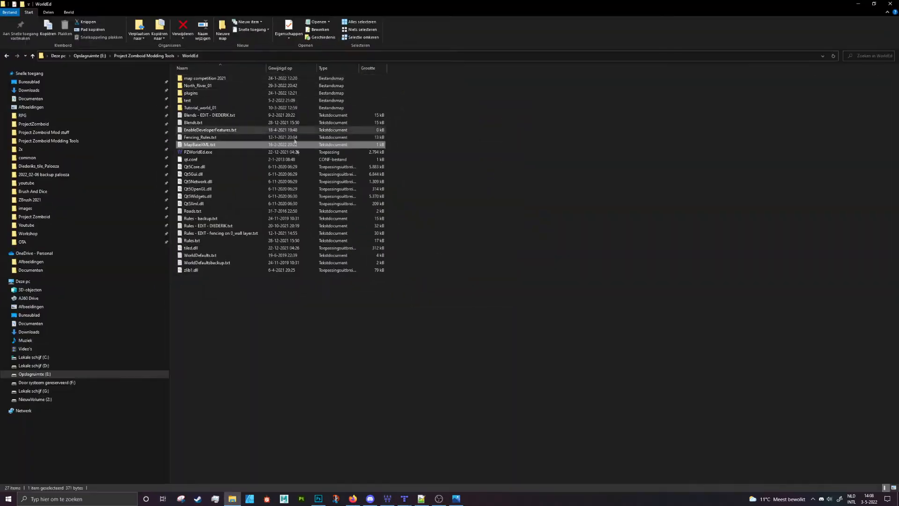
{"action": "mouse_move", "coordinate": [200, 144]}
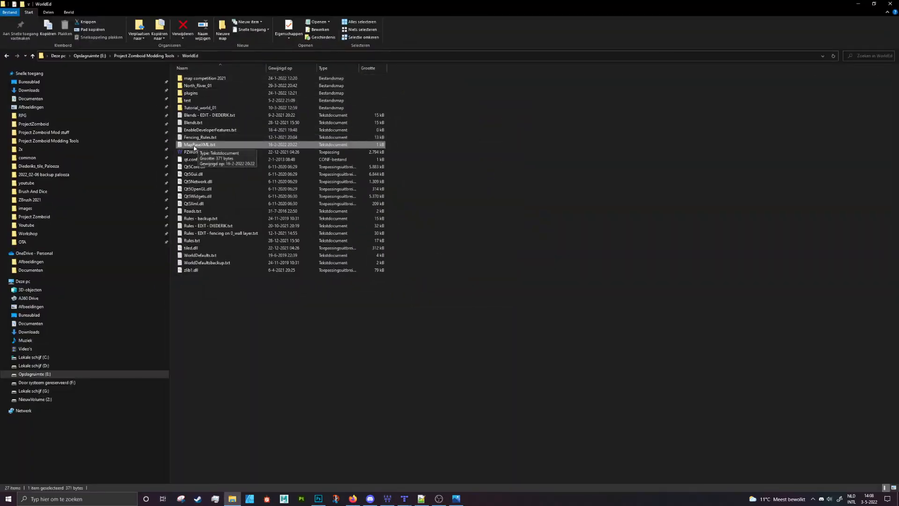
{"action": "mouse_move", "coordinate": [212, 147]}
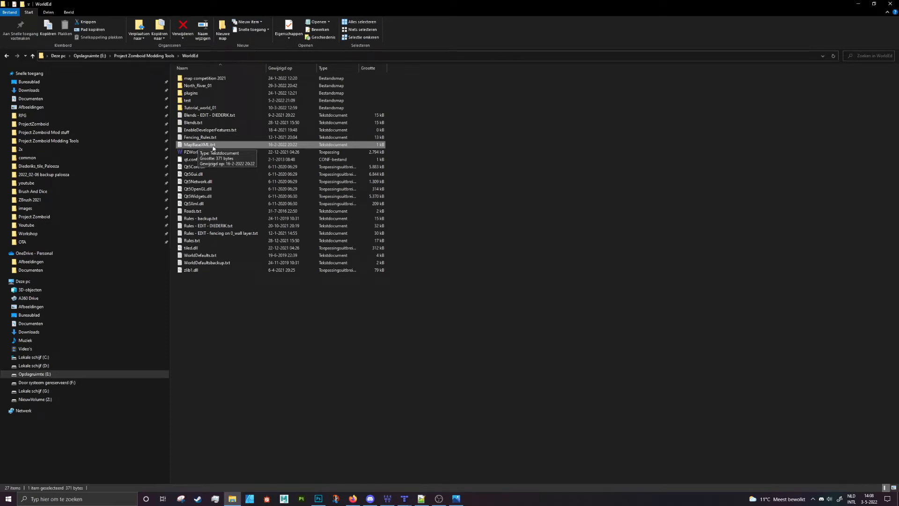
{"action": "right_click", "coordinate": [199, 145]}
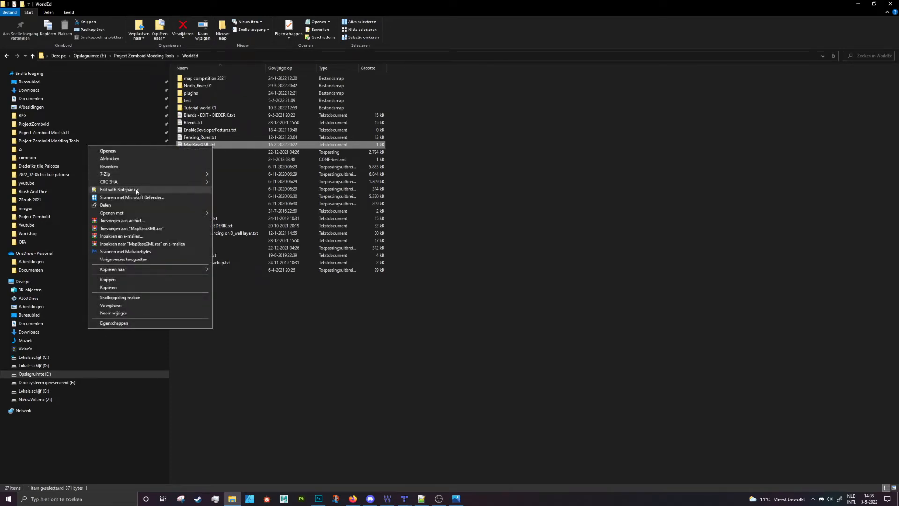
{"action": "left_click", "coordinate": [118, 189]}
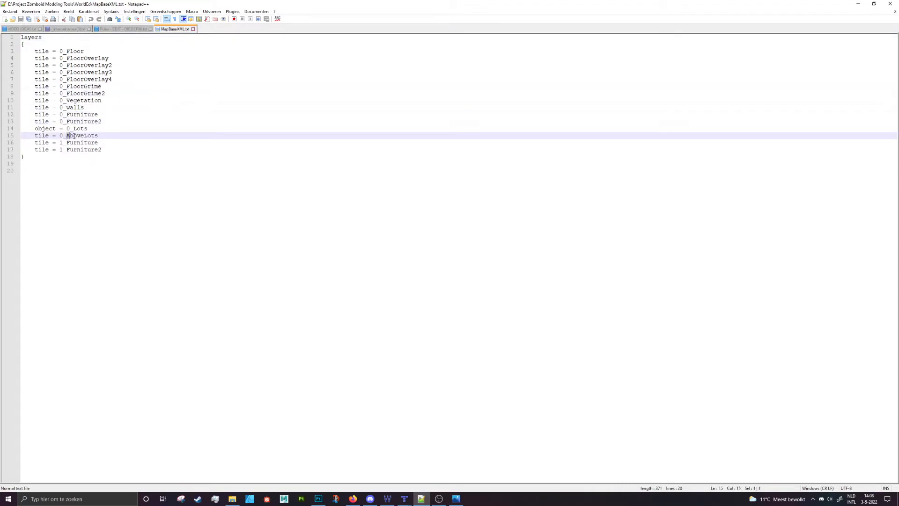
Inspect the 0_AboveLots layer entry, then close Notepad++ without edits.
{"action": "double_click", "coordinate": [80, 136]}
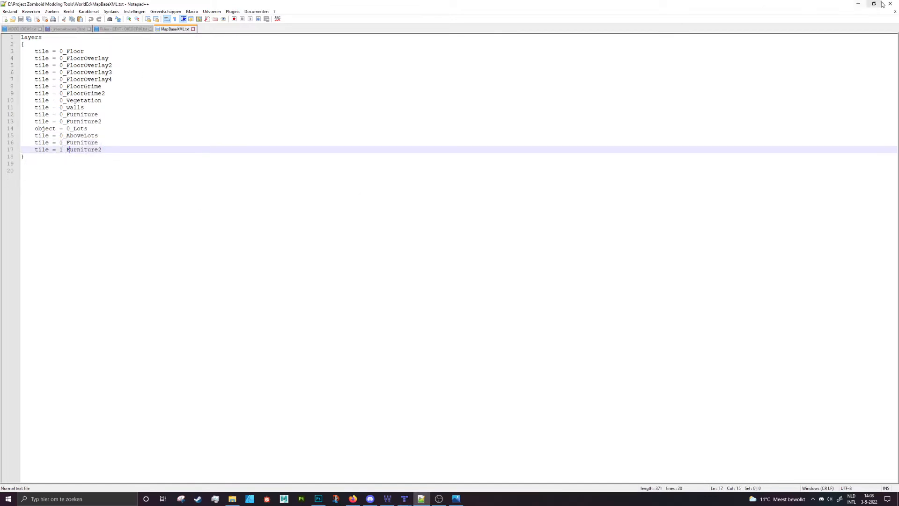
{"action": "left_click", "coordinate": [404, 498]}
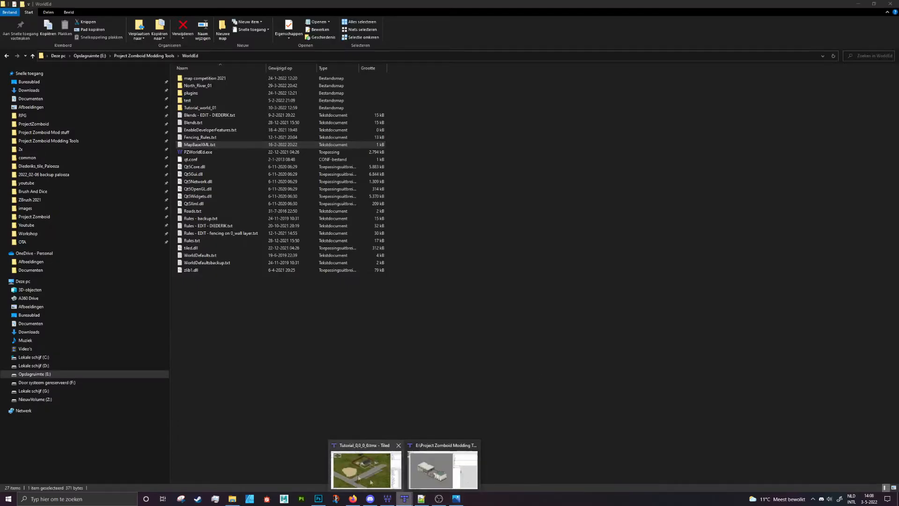
Check the tutorial cell map's layers in Tiled, then switch to the Tutorial_World_01 world in WorldEd.
{"action": "left_click", "coordinate": [363, 470]}
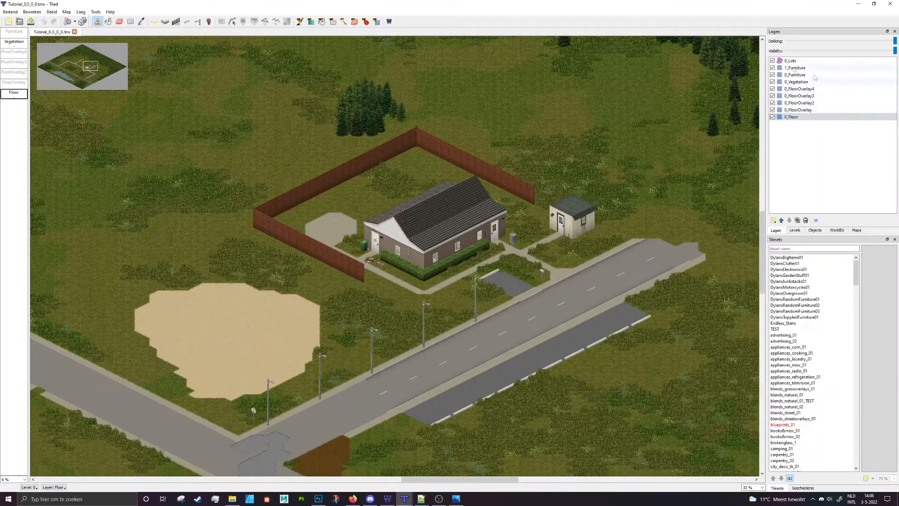
{"action": "left_click", "coordinate": [17, 11]}
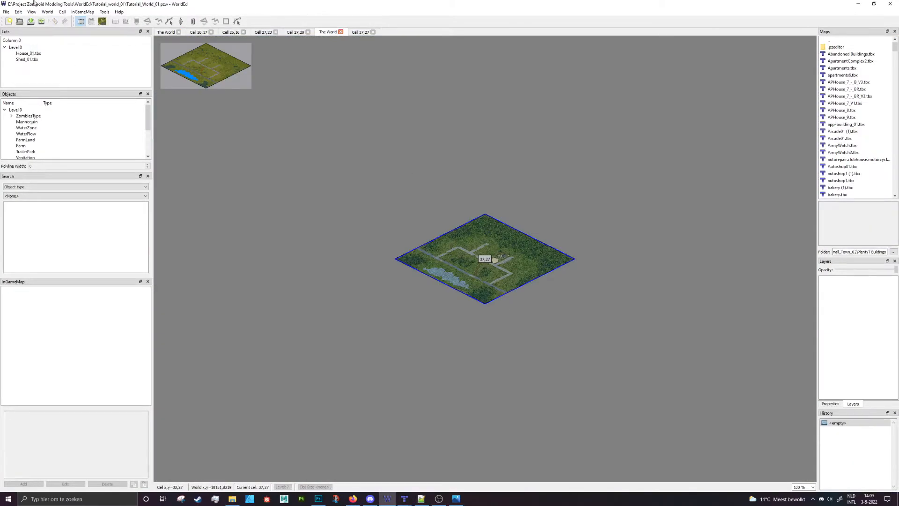
Run File > BMP To TMX > Selected Cells Only on cell 37,27.
{"action": "left_click", "coordinate": [6, 12]}
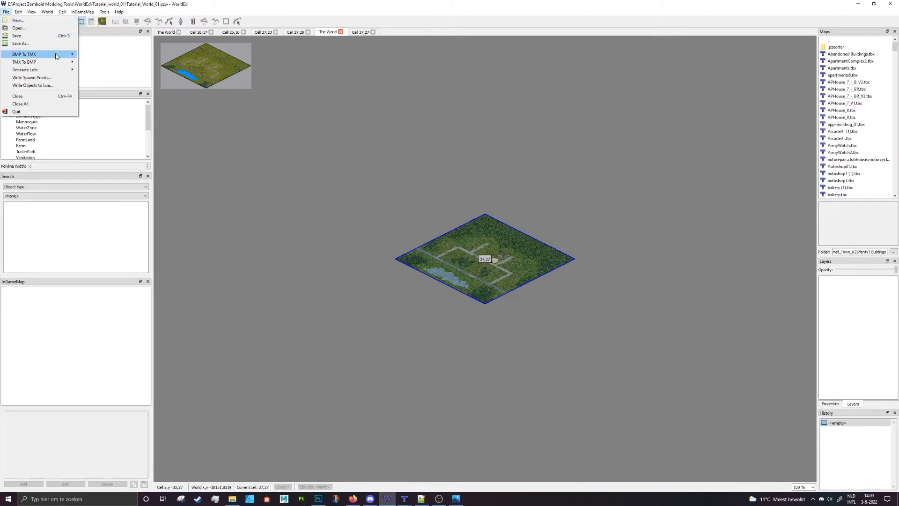
{"action": "mouse_move", "coordinate": [45, 56]}
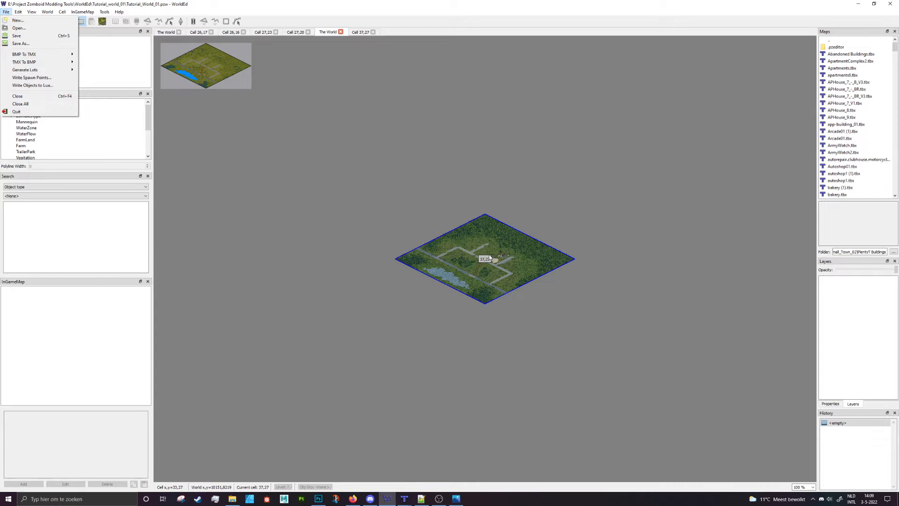
{"action": "mouse_move", "coordinate": [30, 53]}
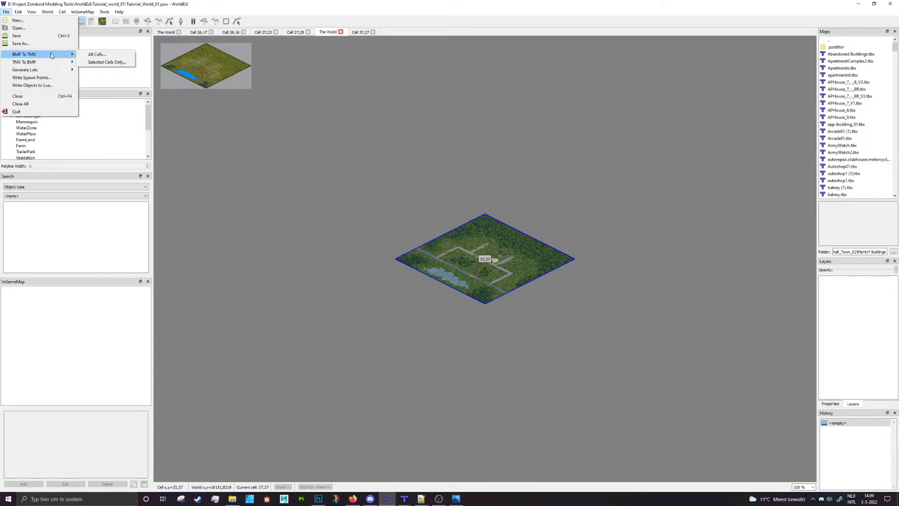
{"action": "mouse_move", "coordinate": [107, 62]}
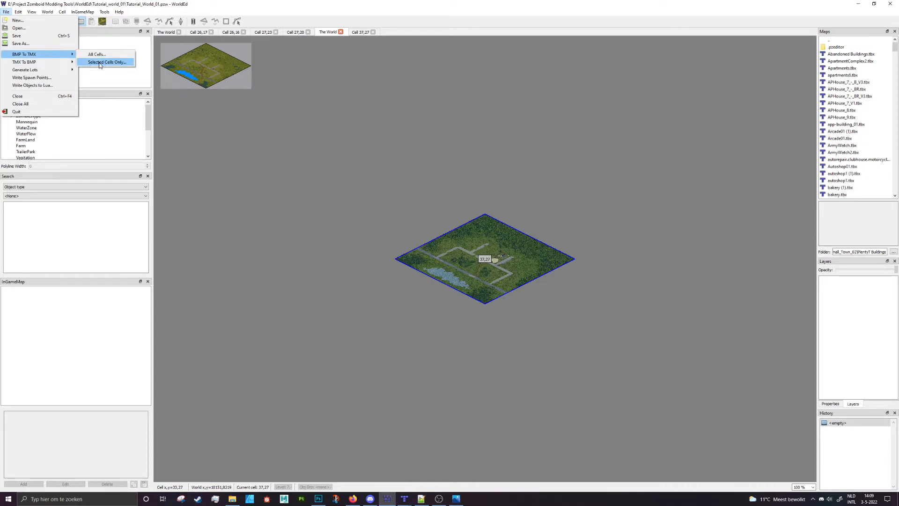
{"action": "left_click", "coordinate": [107, 62]}
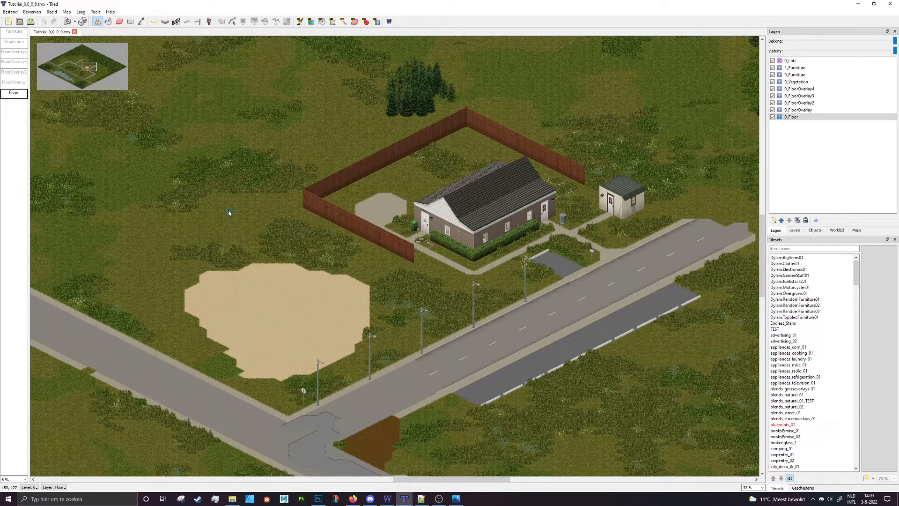
Open Tiled's Bestand menu to save Tutorial_0_0_0_0.tmx under a new name.
{"action": "left_click", "coordinate": [10, 12]}
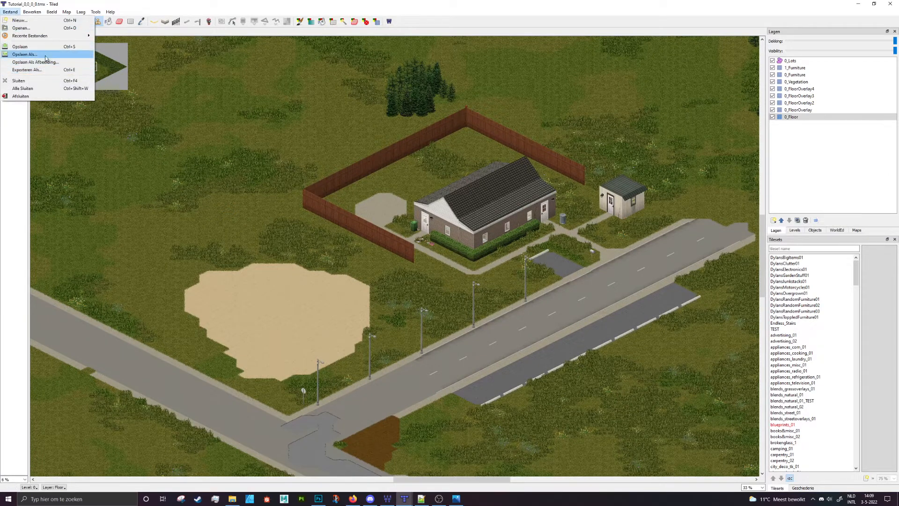